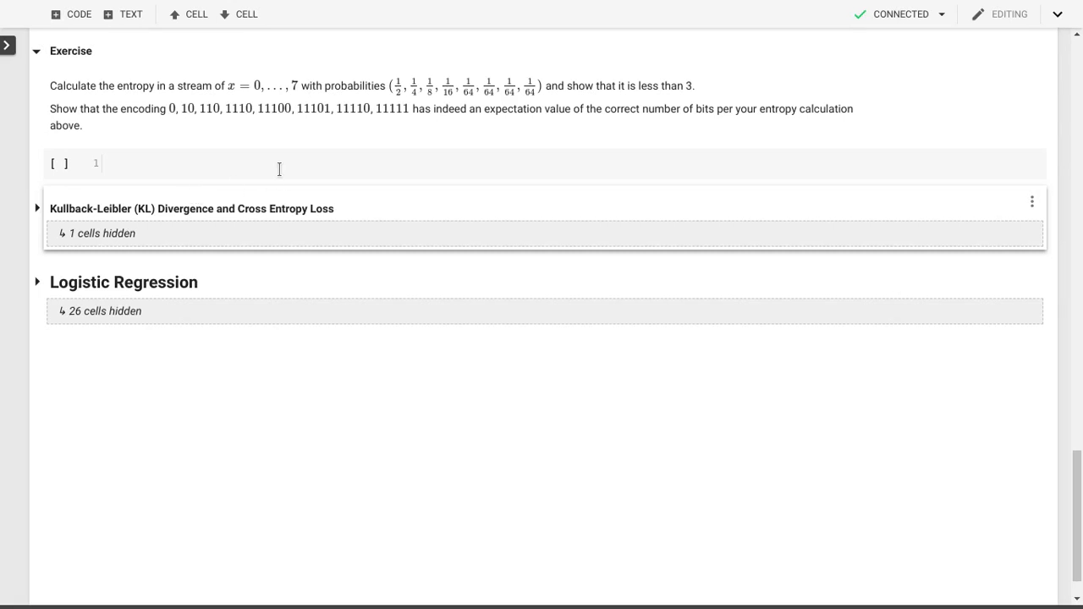
mouse_move(288, 171)
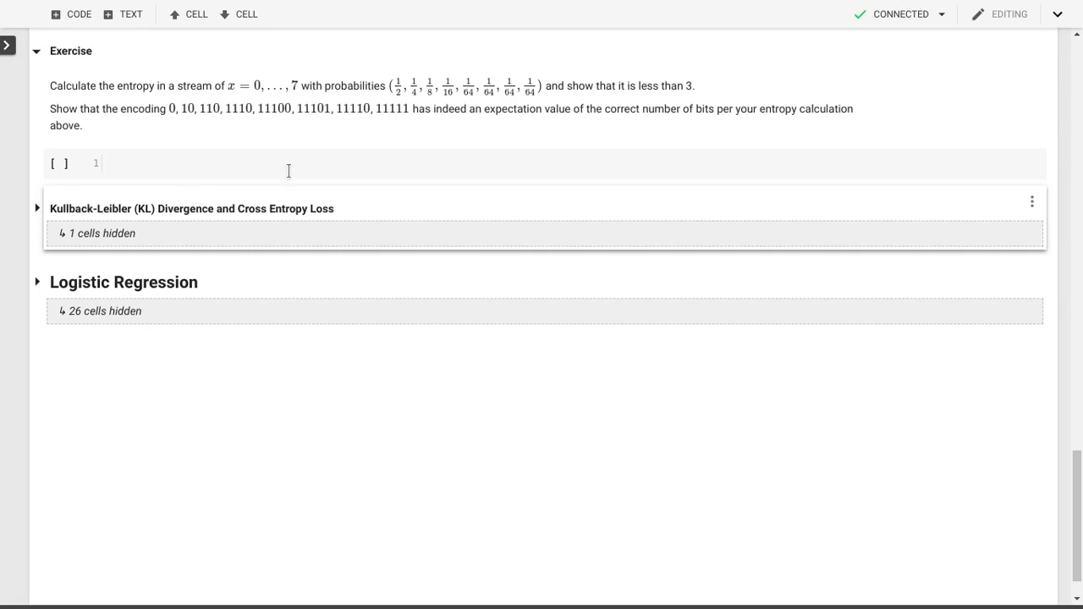
mouse_move(345, 248)
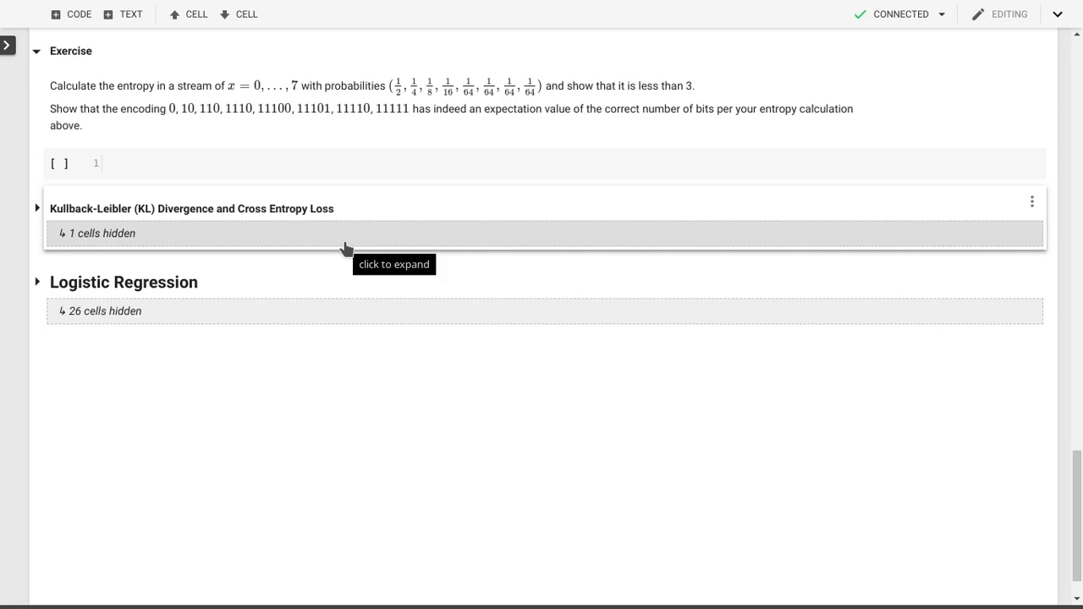
mouse_move(74, 172)
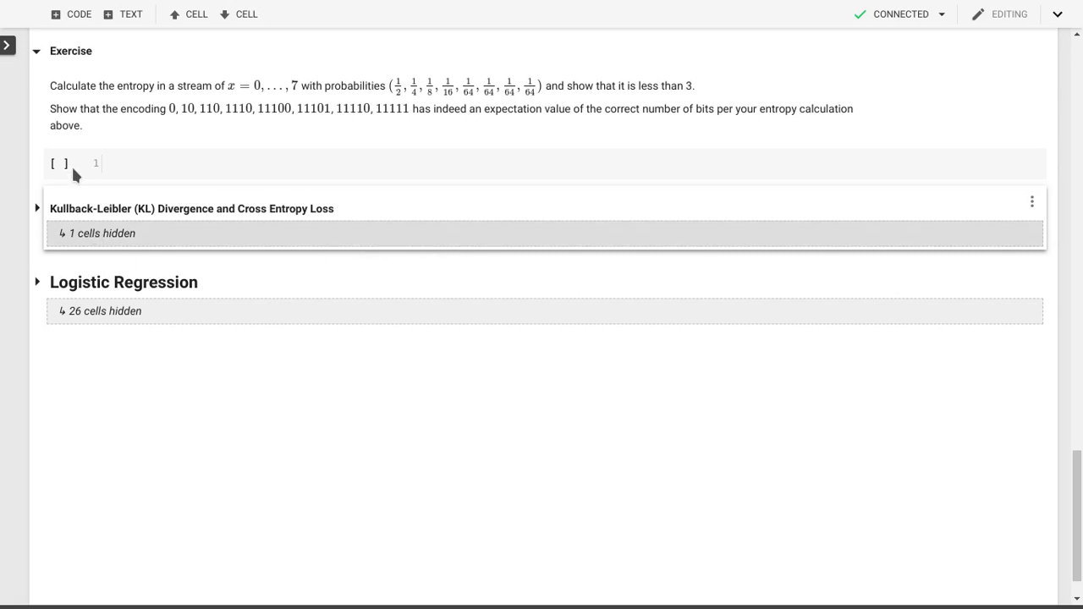
mouse_move(108, 233)
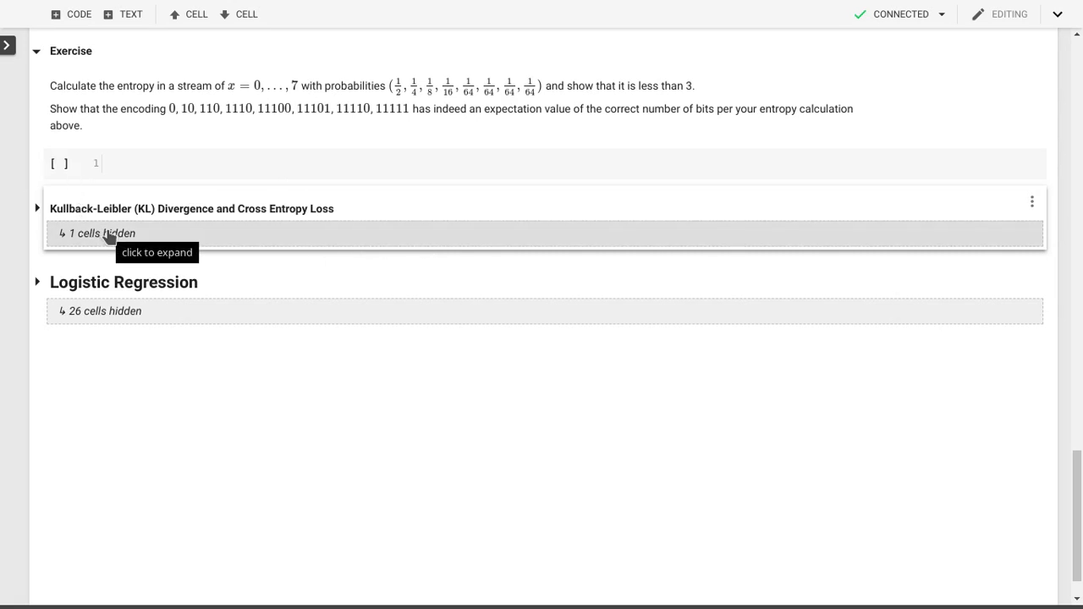
mouse_move(195, 374)
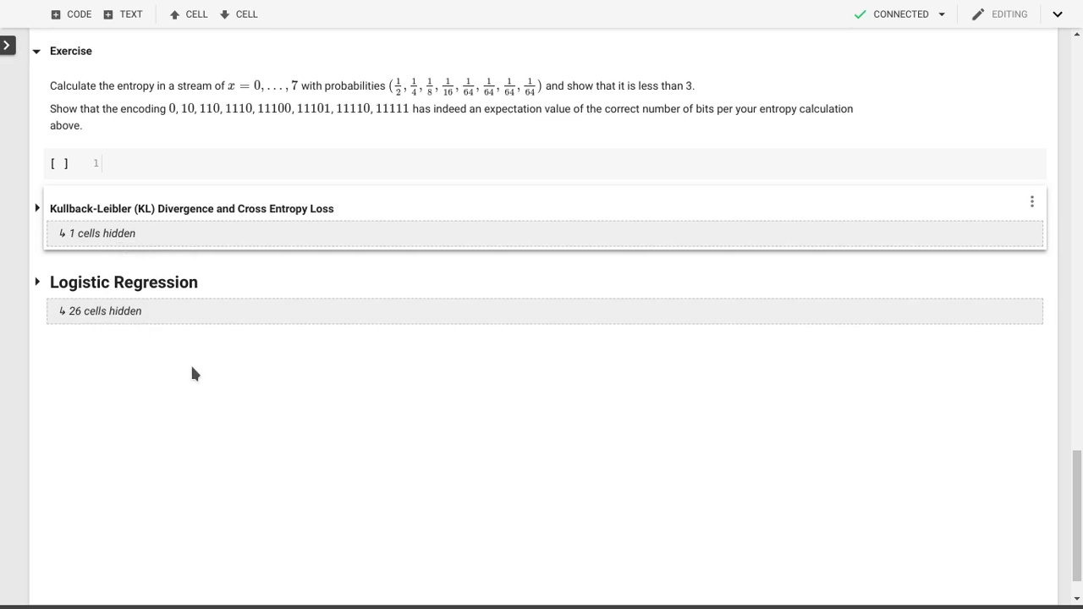
mouse_move(204, 342)
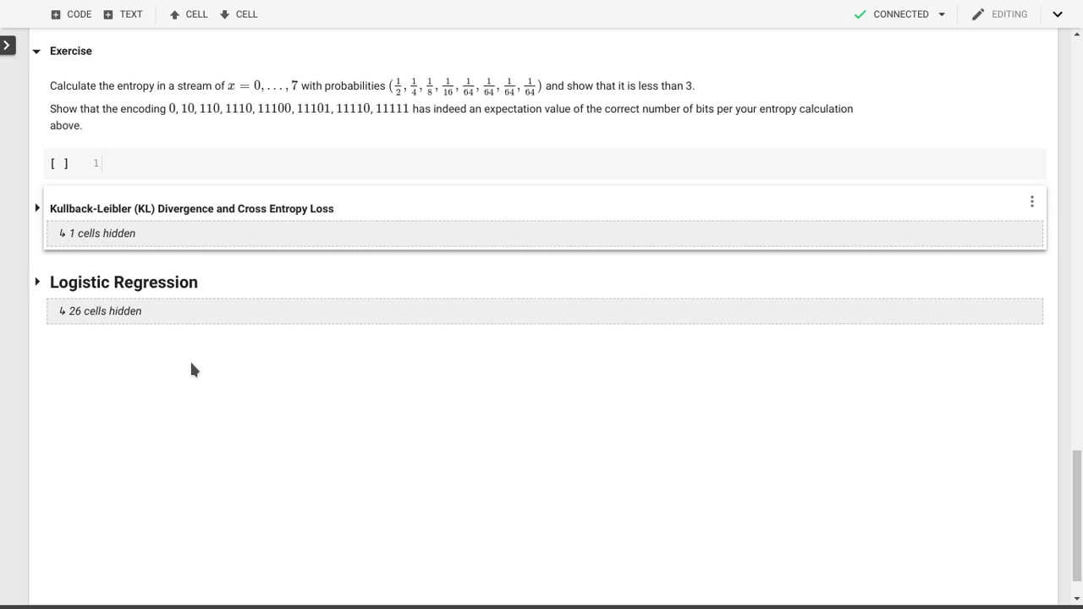
- Expand the collapsed 'Kullback-Leibler (KL) Divergence and Cross Entropy Loss' heading to reveal its explanation and formulas
click(37, 208)
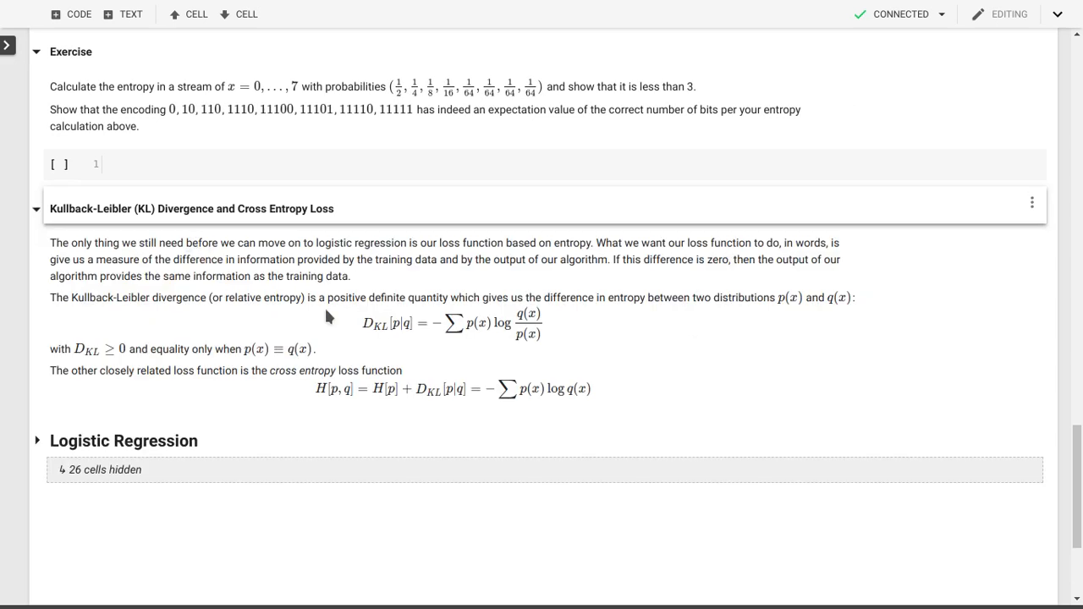
mouse_move(667, 366)
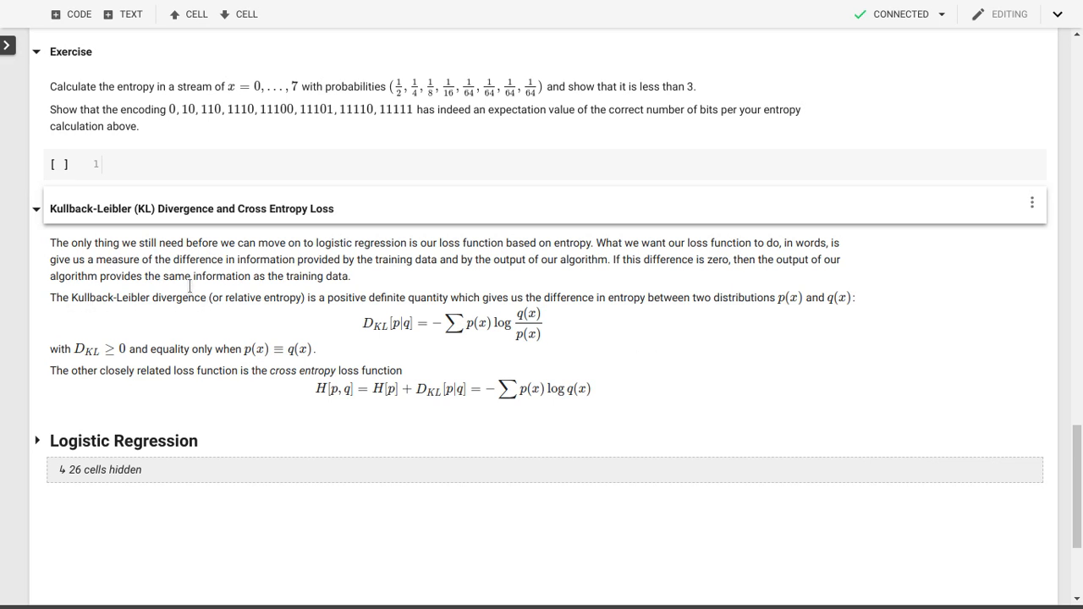
mouse_move(186, 291)
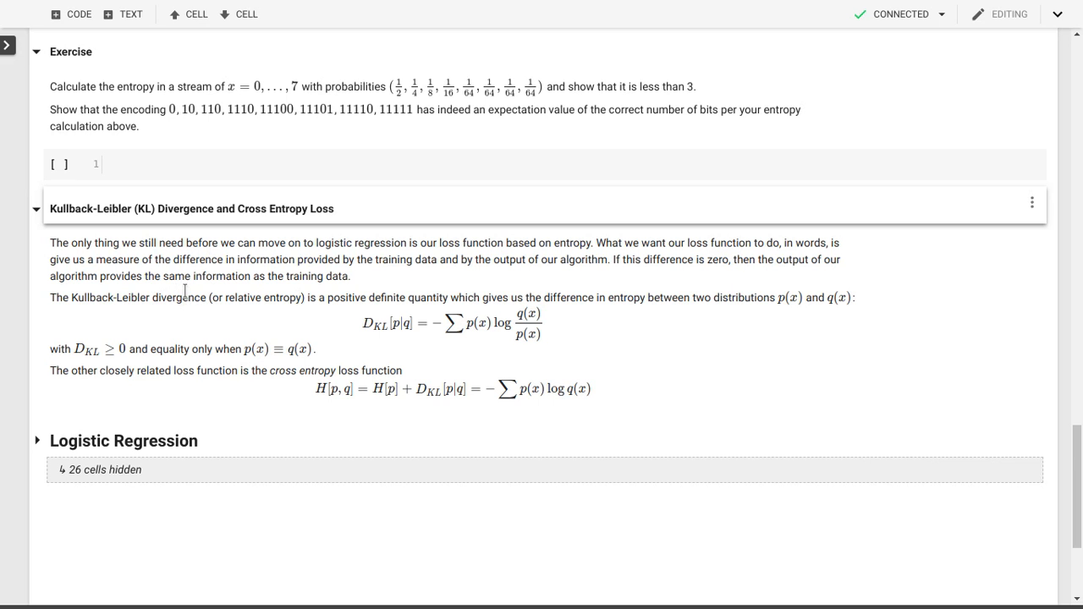
mouse_move(210, 302)
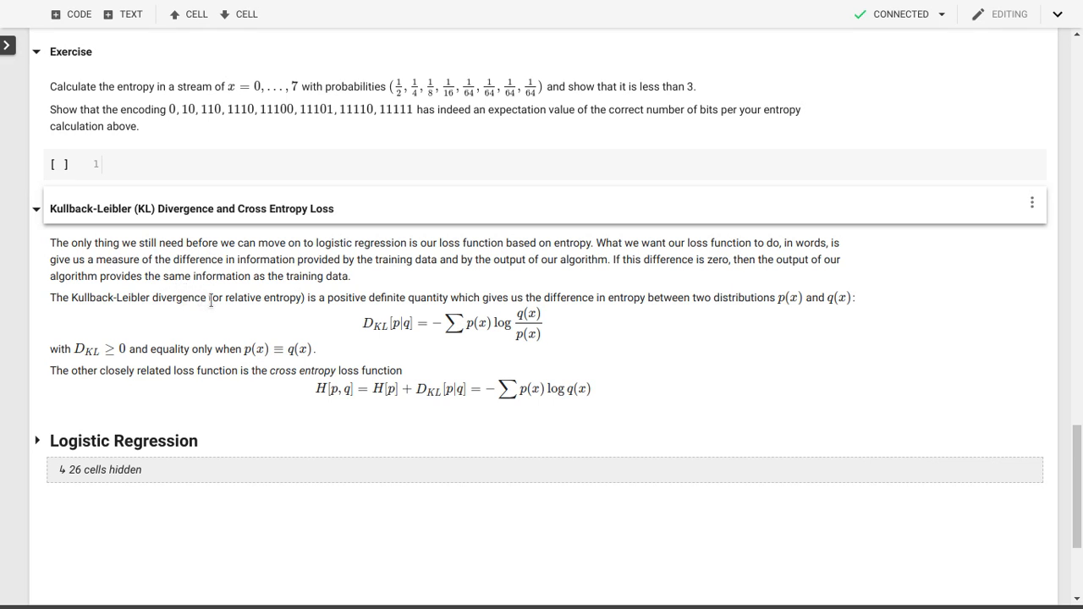
mouse_move(596, 286)
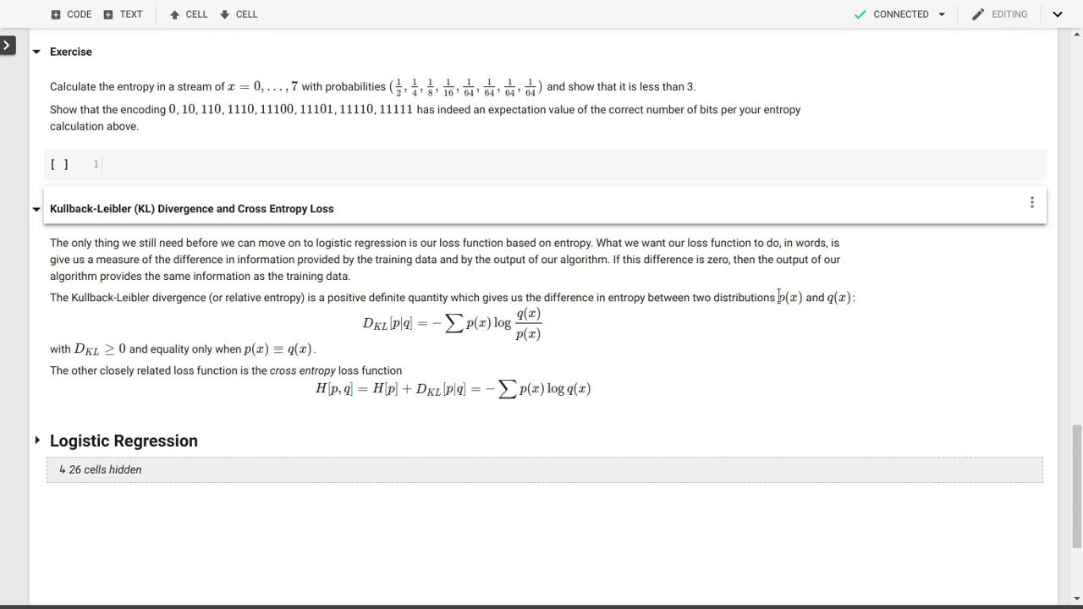
mouse_move(797, 301)
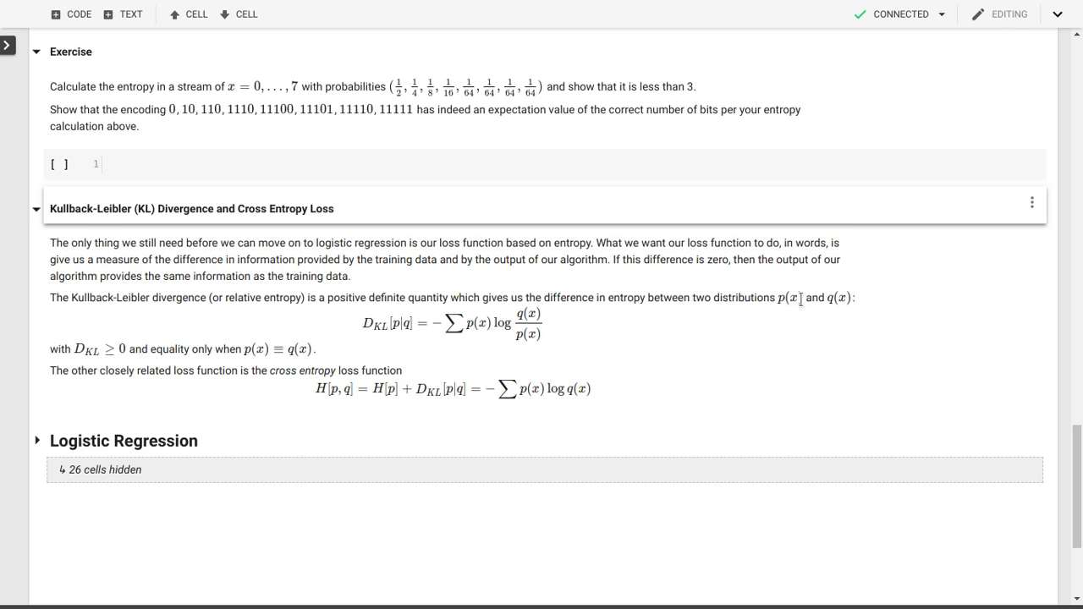
mouse_move(867, 258)
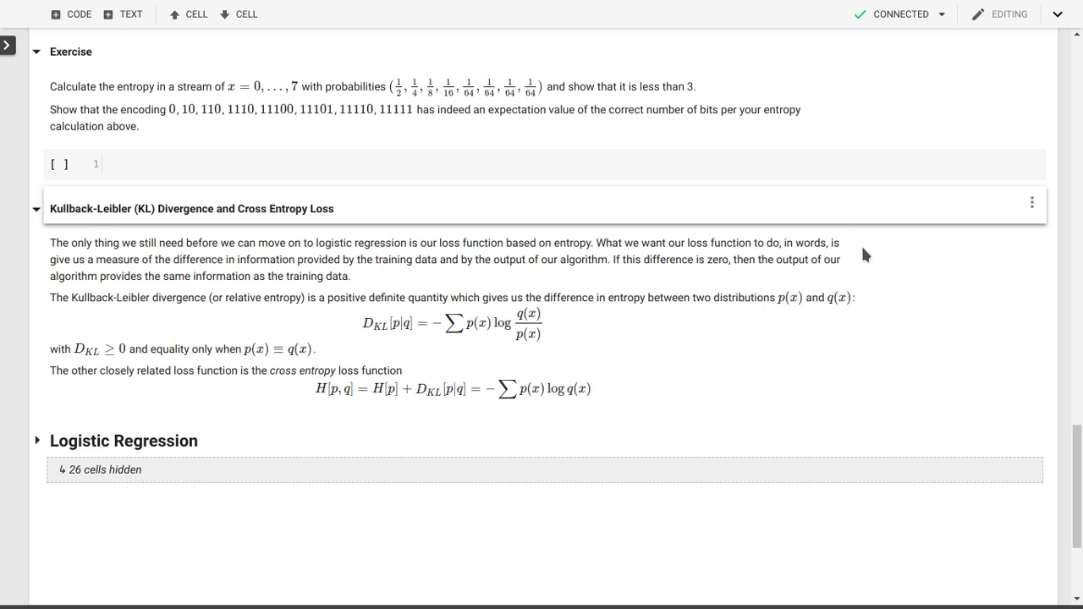
double_click(840, 298)
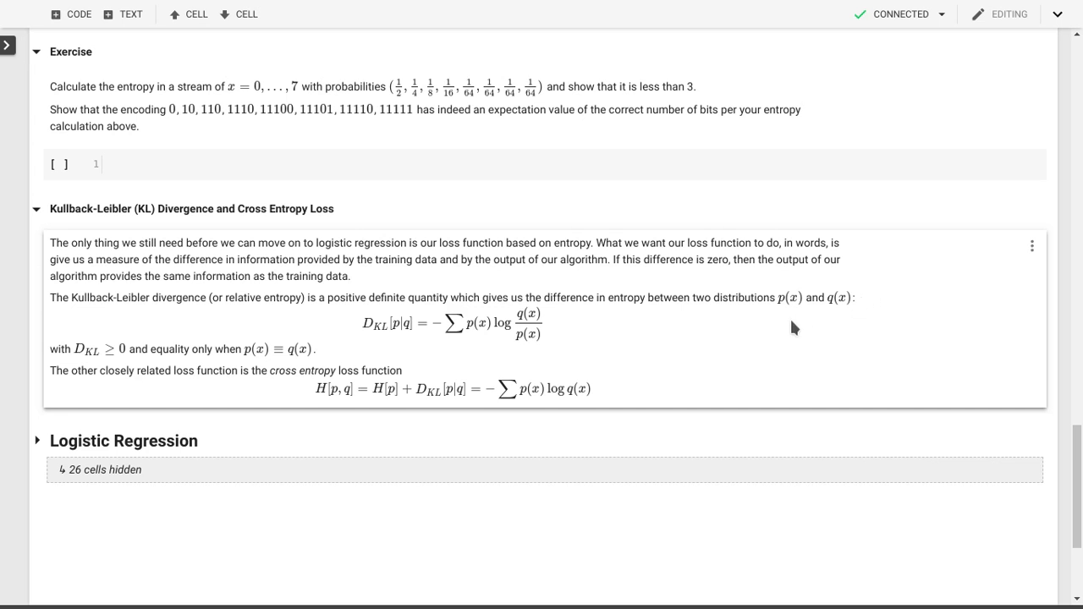
mouse_move(359, 339)
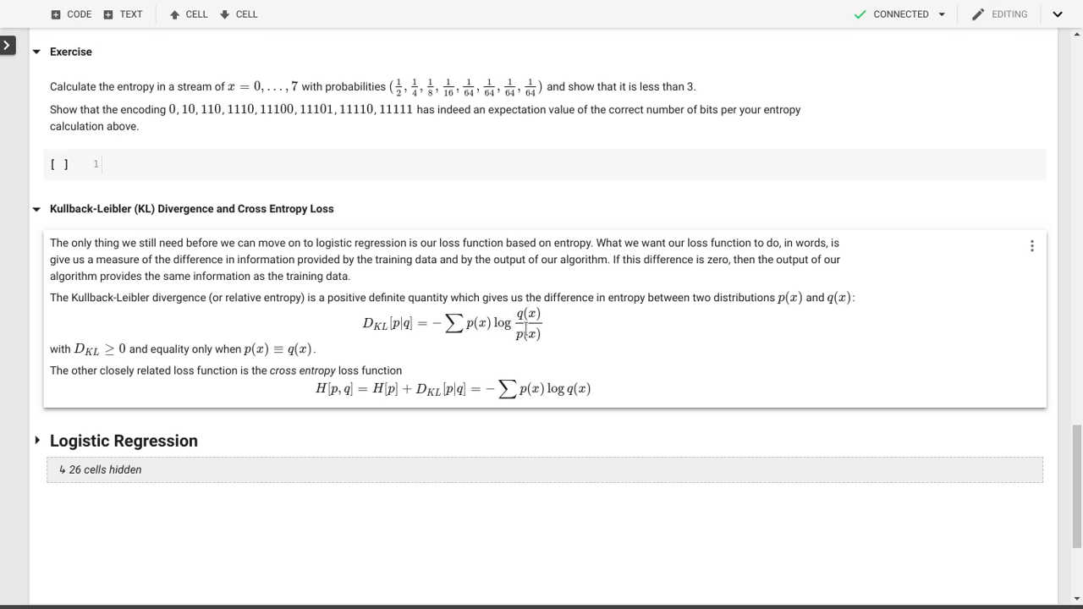
mouse_move(589, 335)
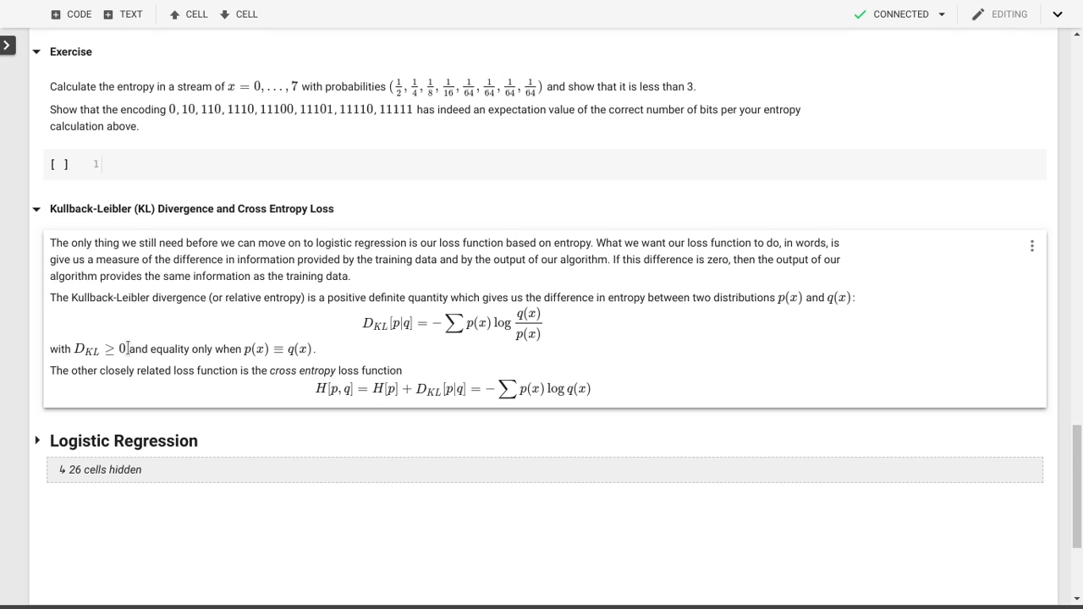
mouse_move(298, 335)
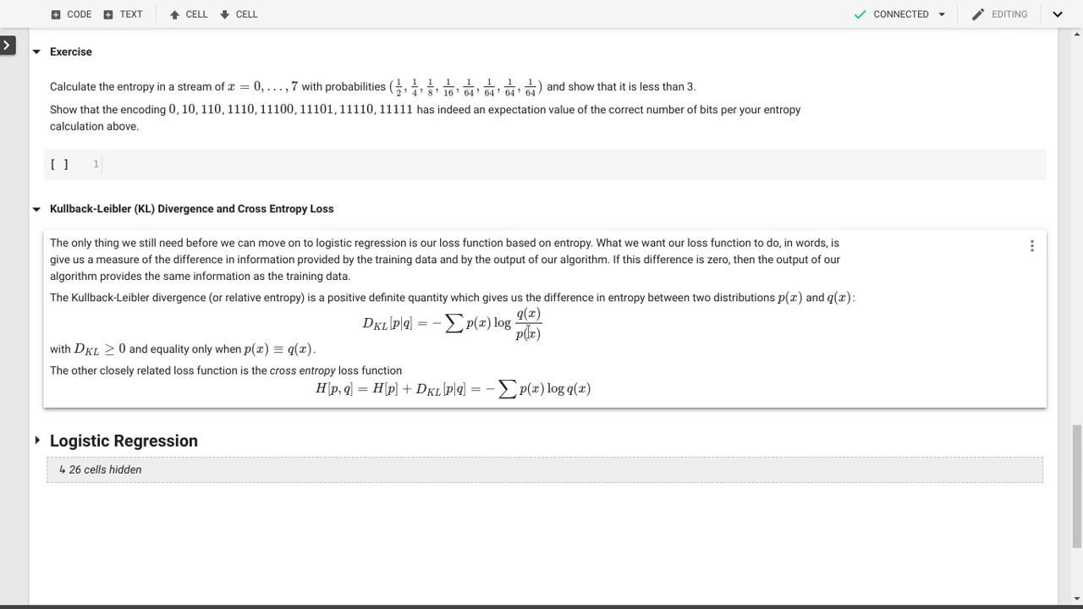
mouse_move(552, 342)
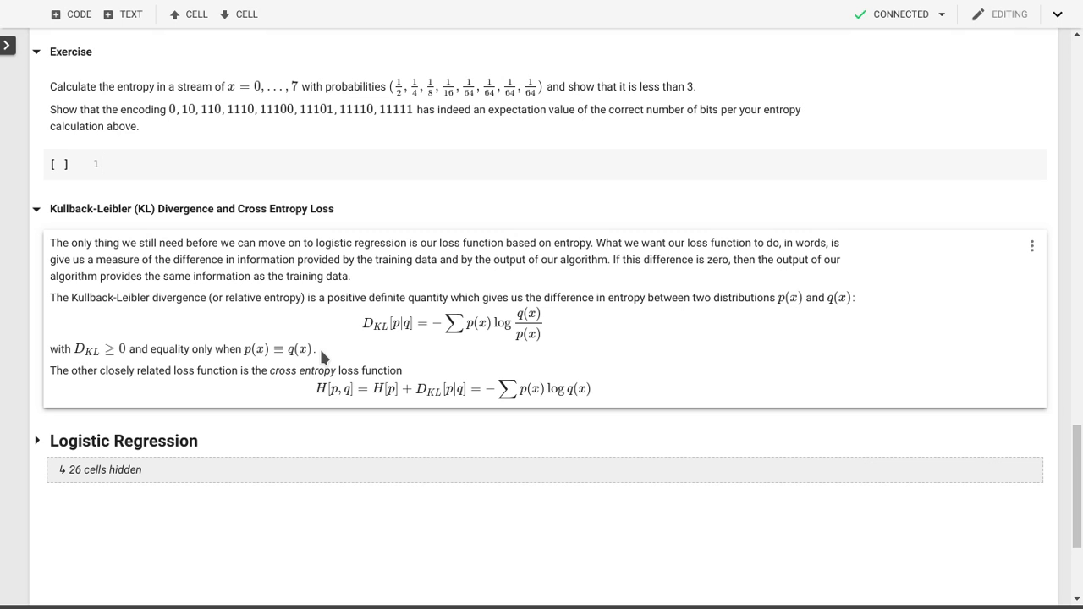
mouse_move(292, 347)
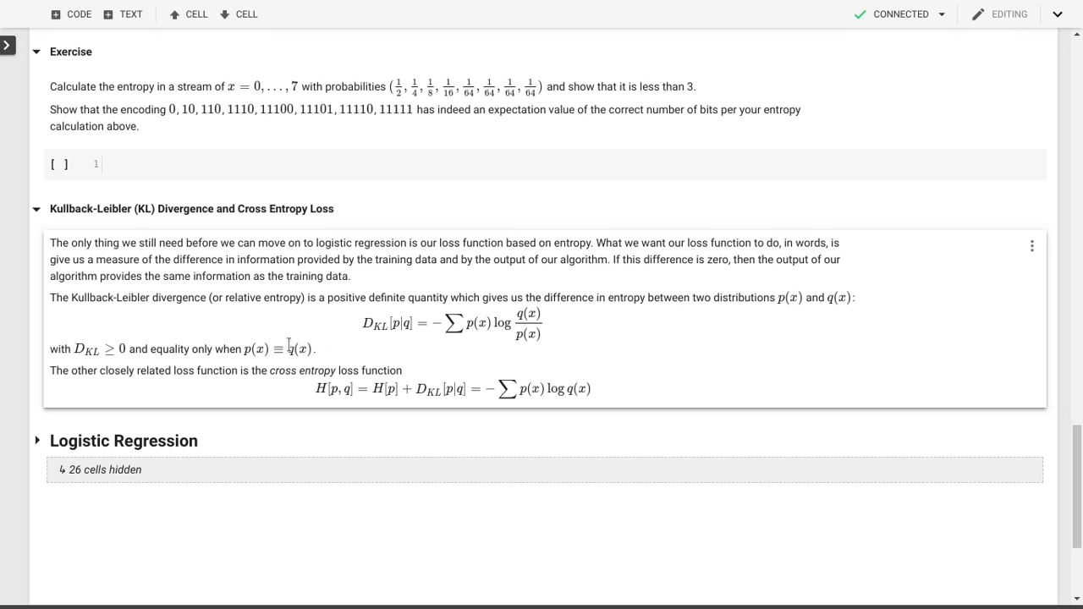
mouse_move(332, 352)
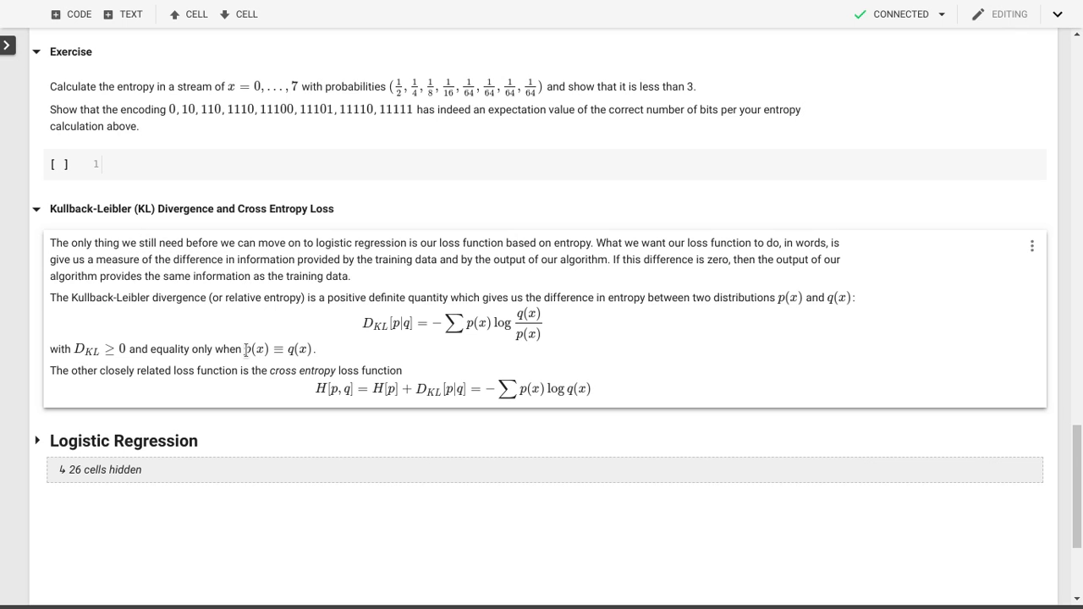
mouse_move(287, 352)
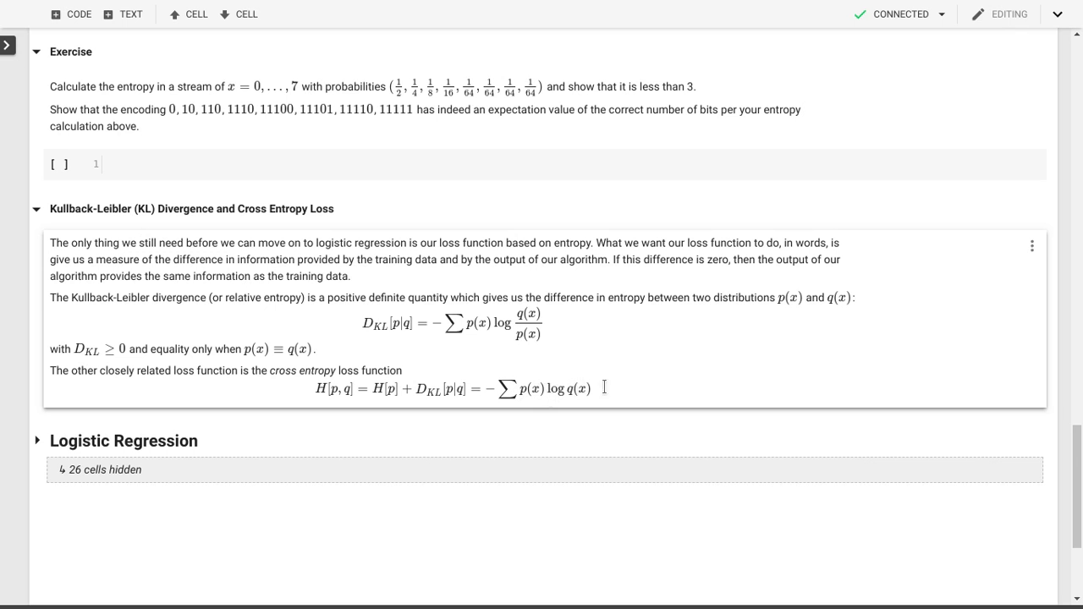
mouse_move(628, 391)
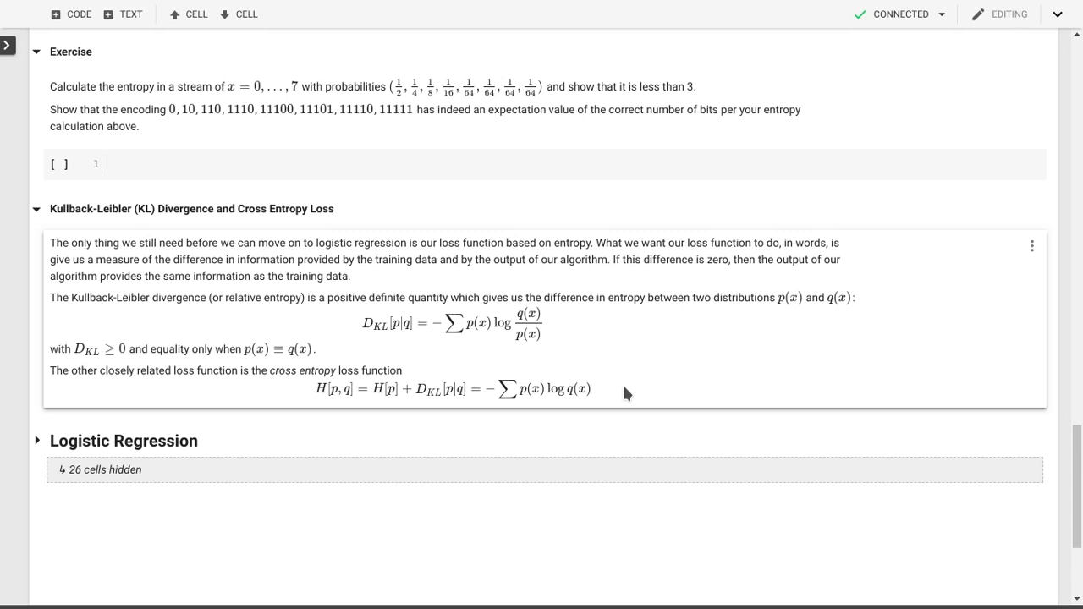
mouse_move(572, 392)
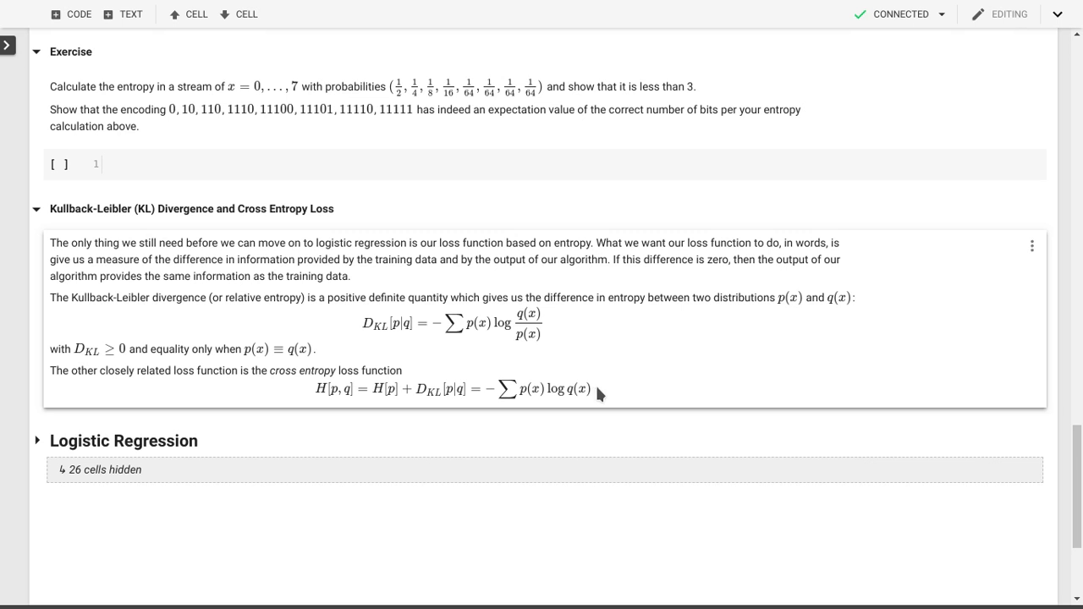
mouse_move(271, 369)
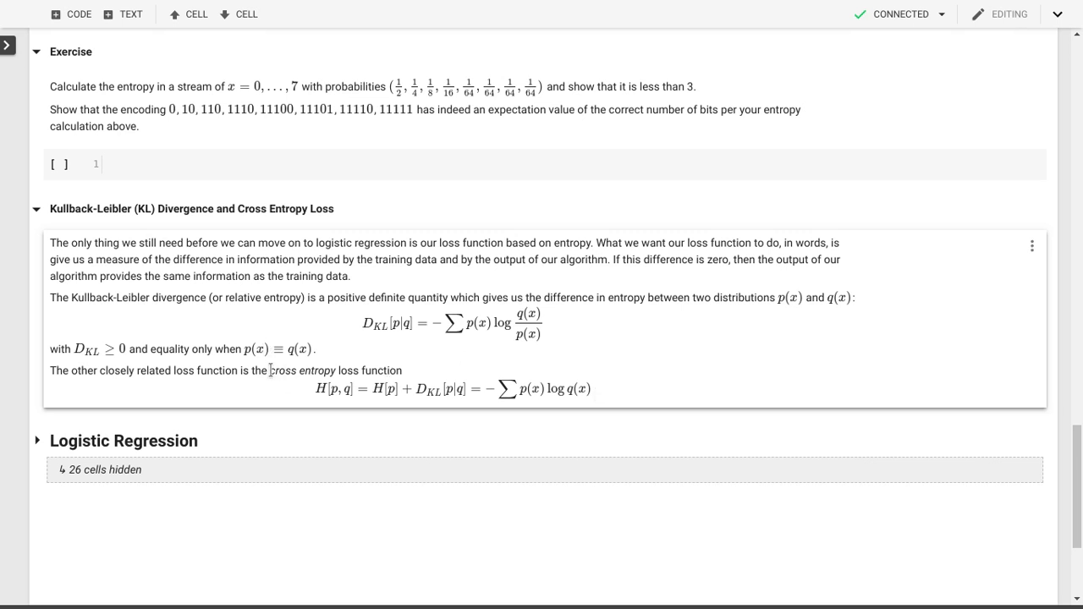
mouse_move(471, 374)
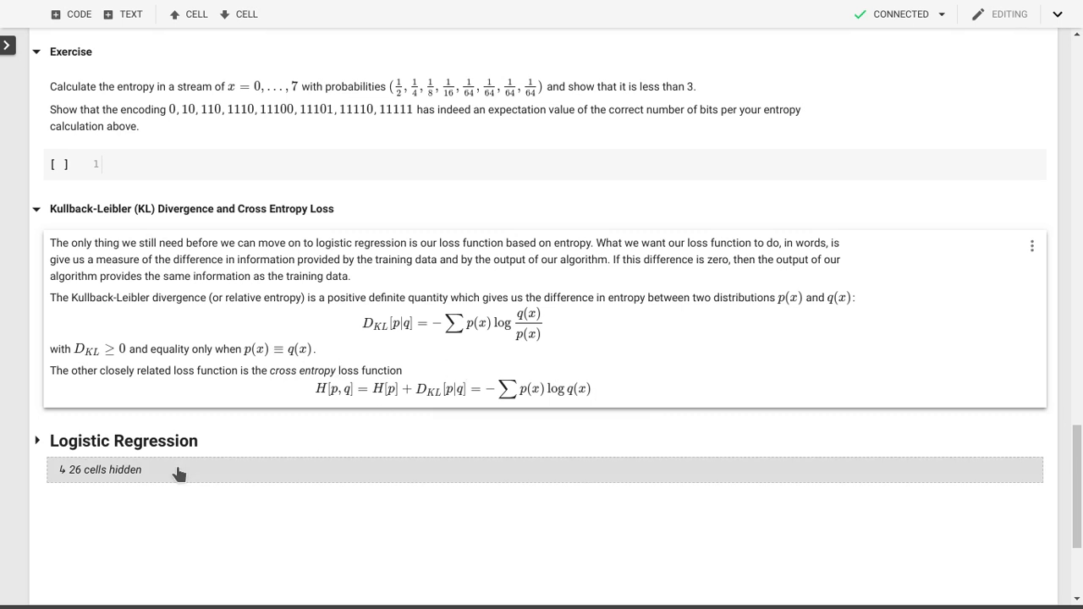
mouse_move(352, 452)
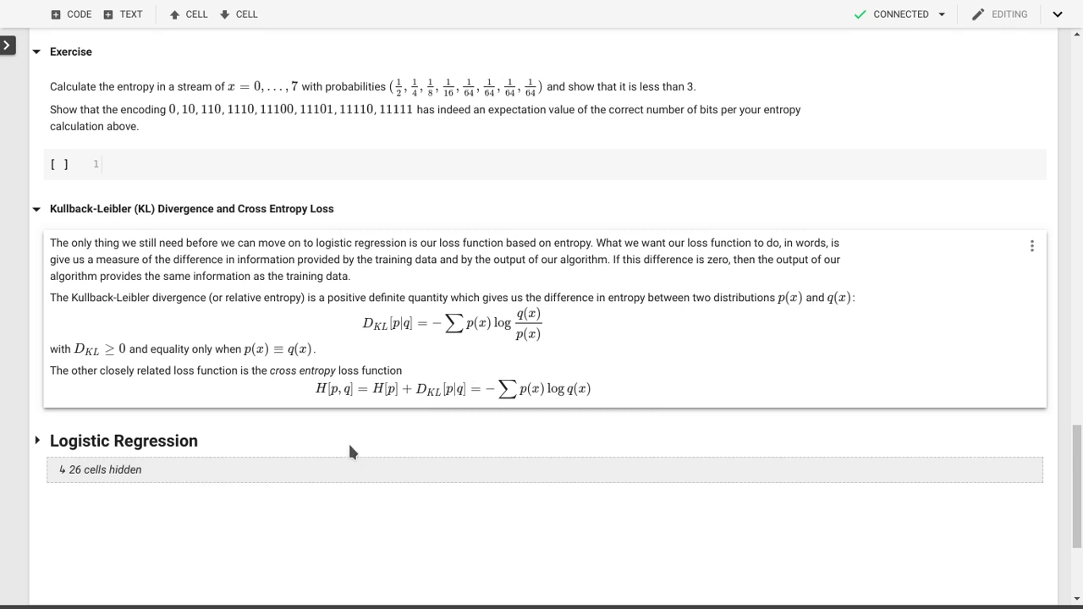
mouse_move(345, 454)
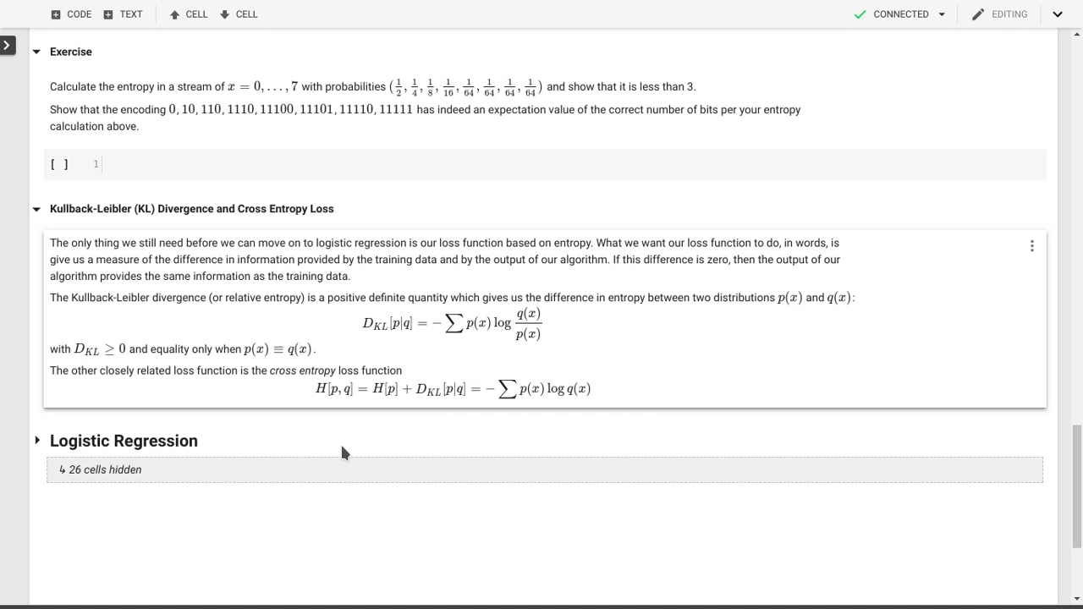
mouse_move(389, 440)
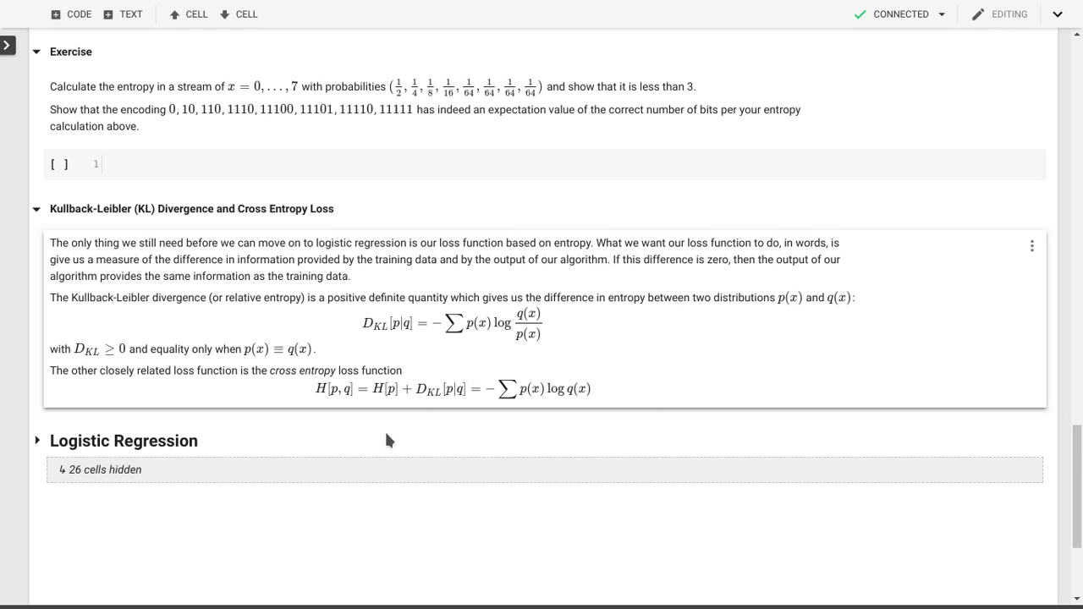
mouse_move(383, 444)
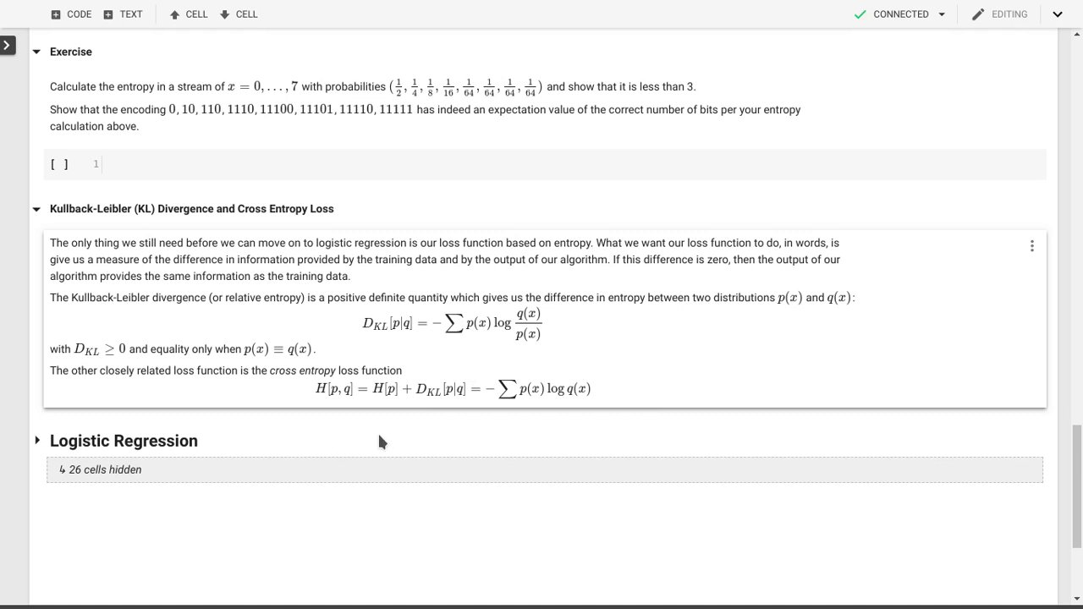